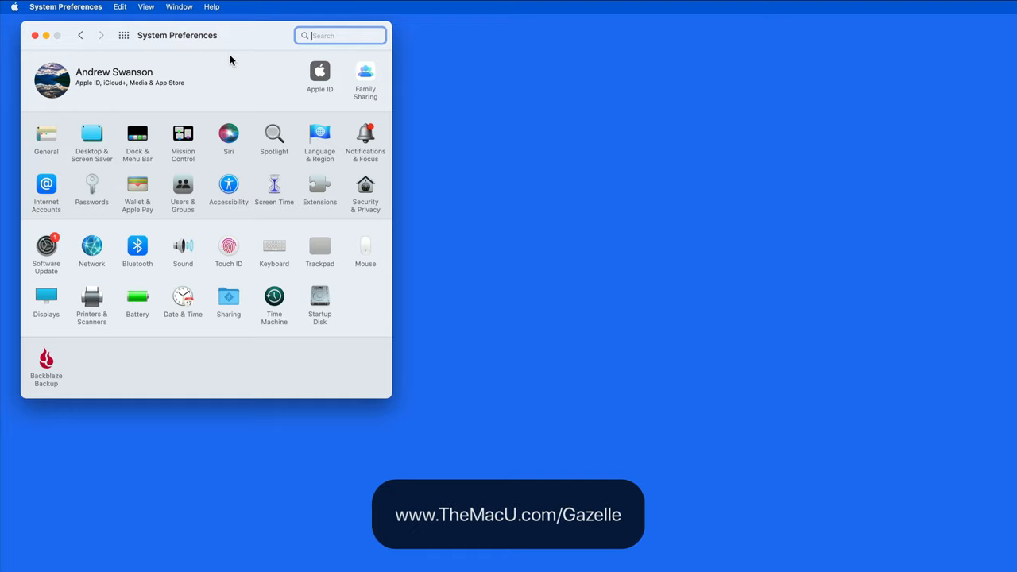
mouse_move(102, 11)
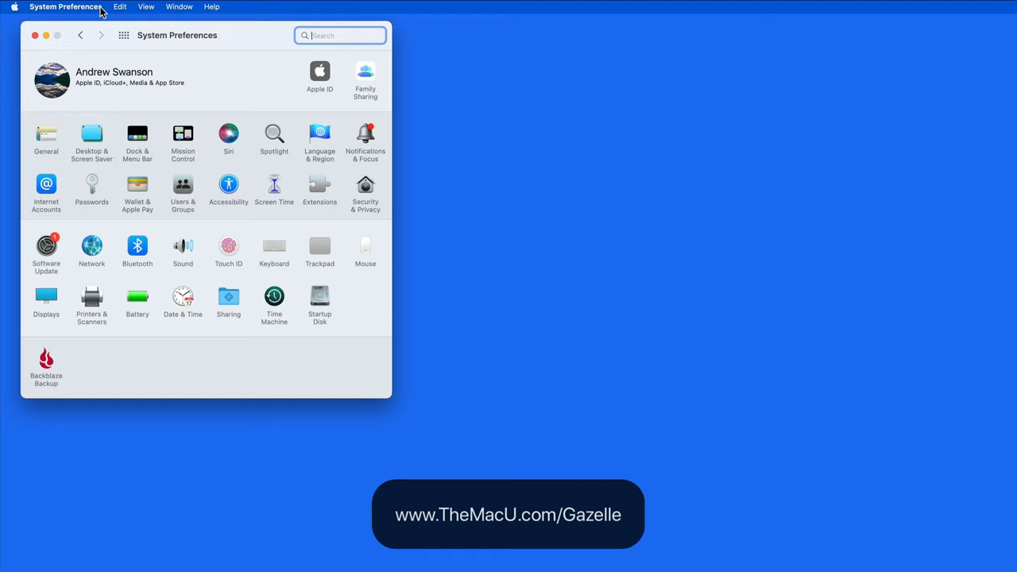
- Open the System Preferences app menu to reveal Erase All Content and Settings
left_click(65, 6)
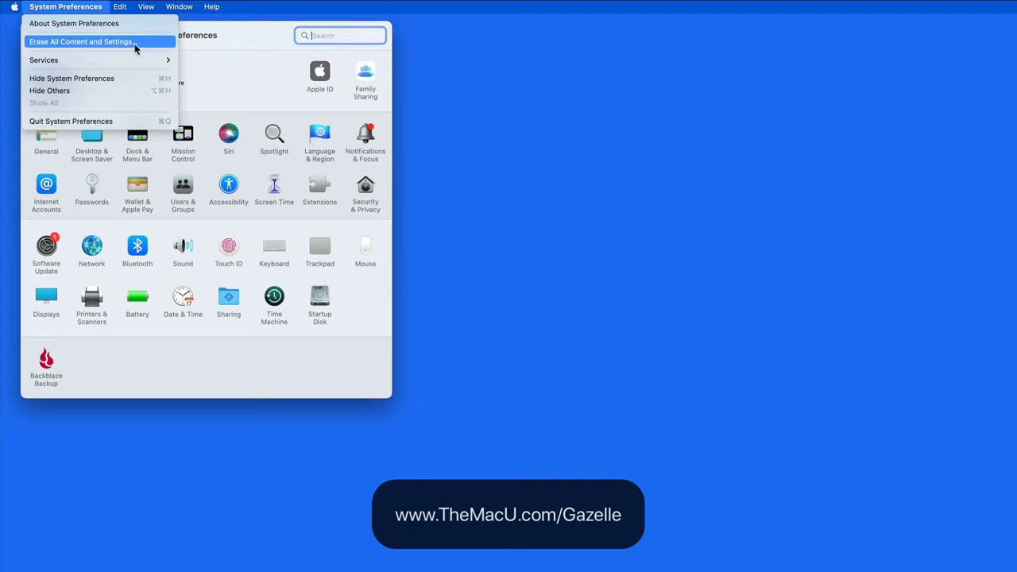
mouse_move(141, 48)
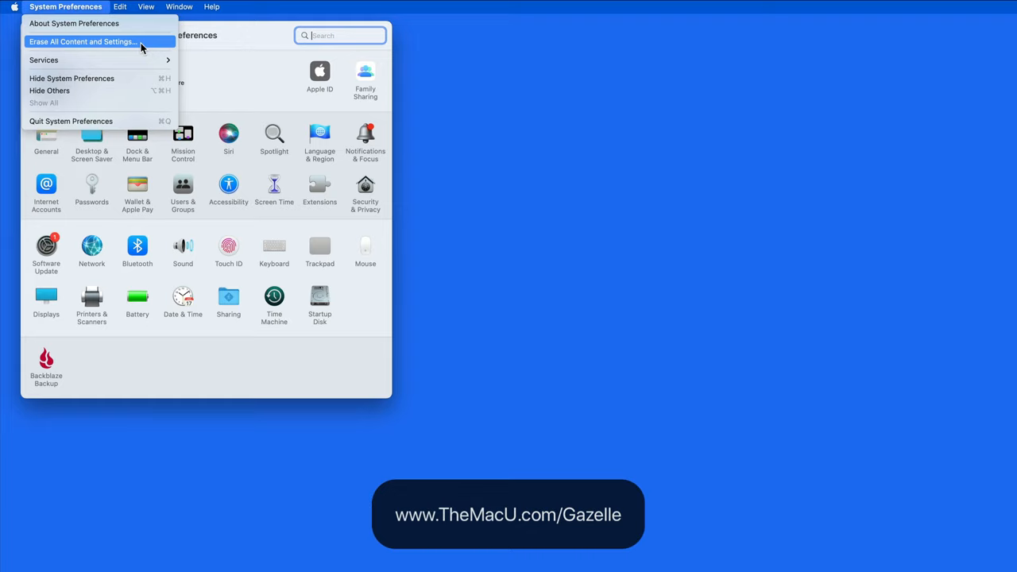
- Start Erase All Content and Settings and authenticate with the administrator password
left_click(83, 41)
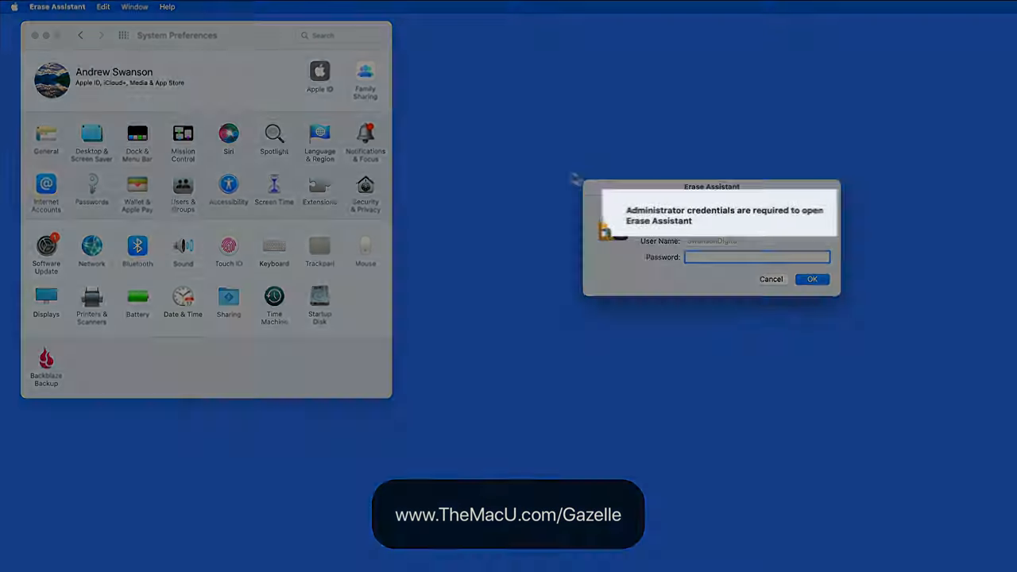
type("password")
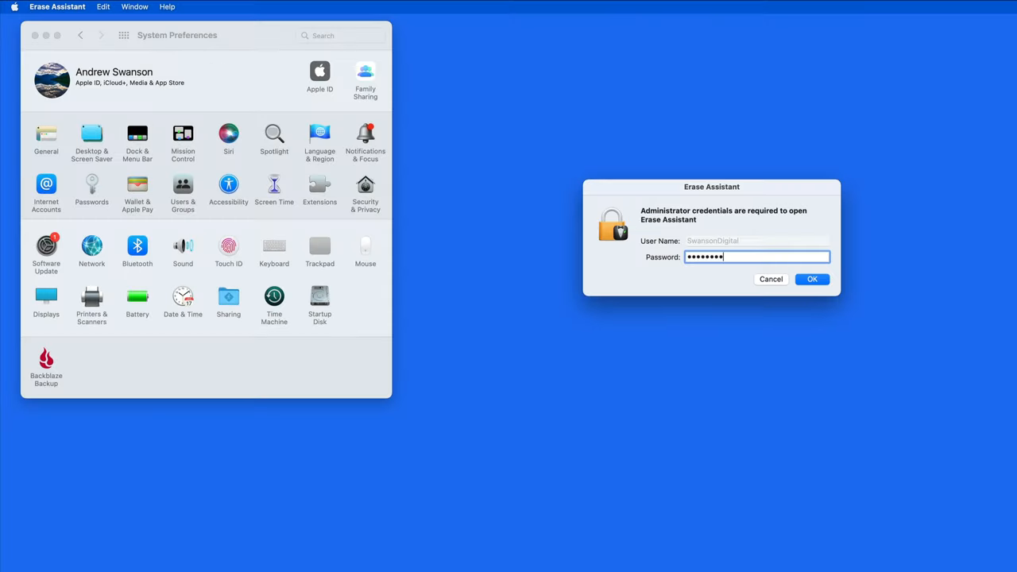
left_click(811, 279)
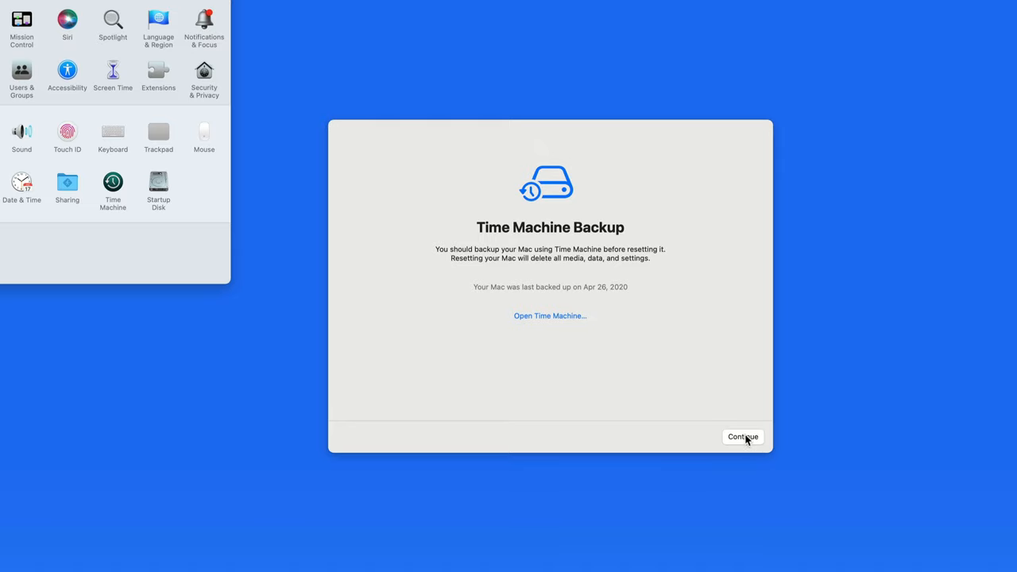
- Continue past the Time Machine reminder and inspect the main account's removed items
left_click(742, 437)
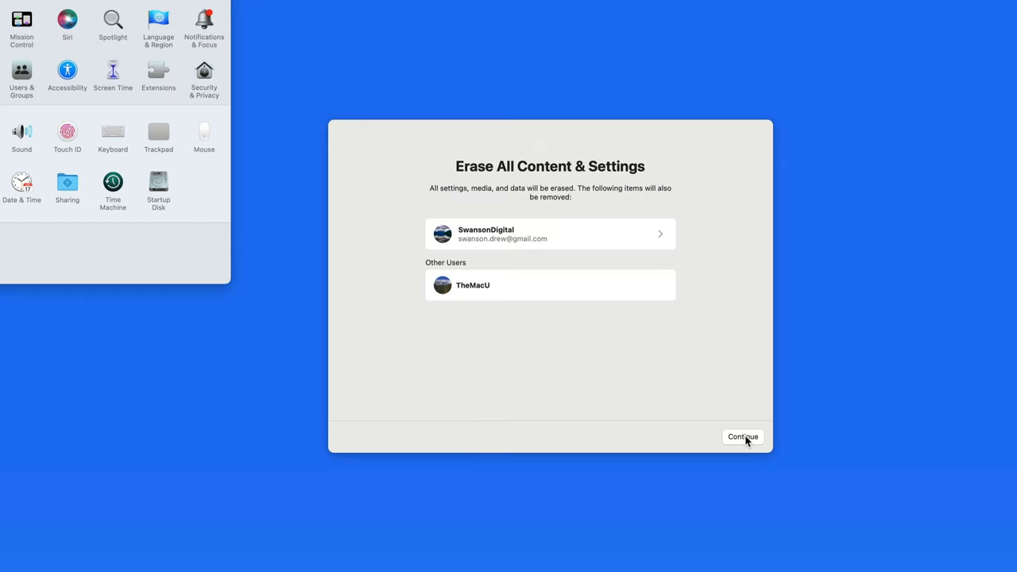
left_click(659, 234)
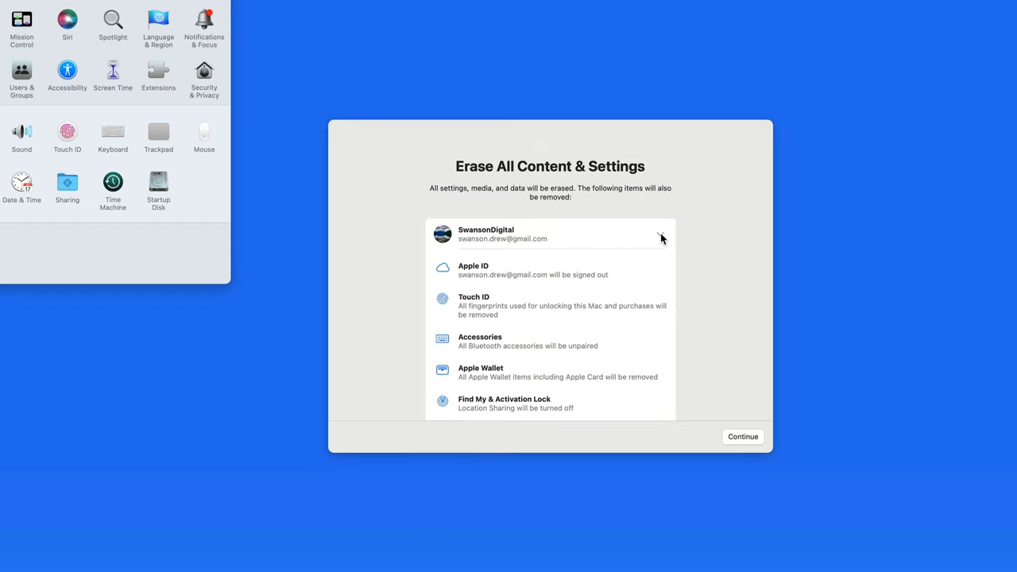
mouse_move(618, 397)
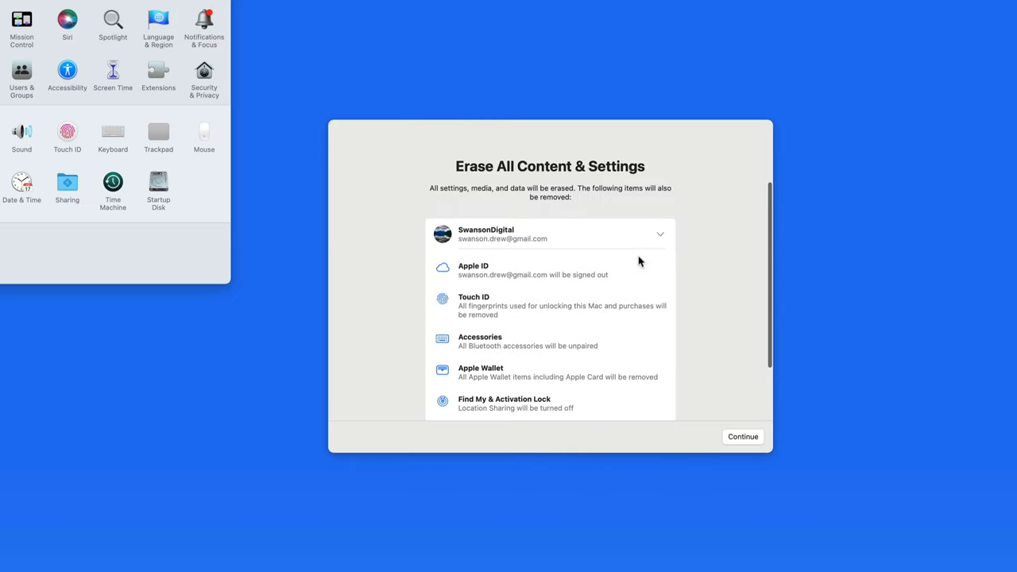
left_click(659, 234)
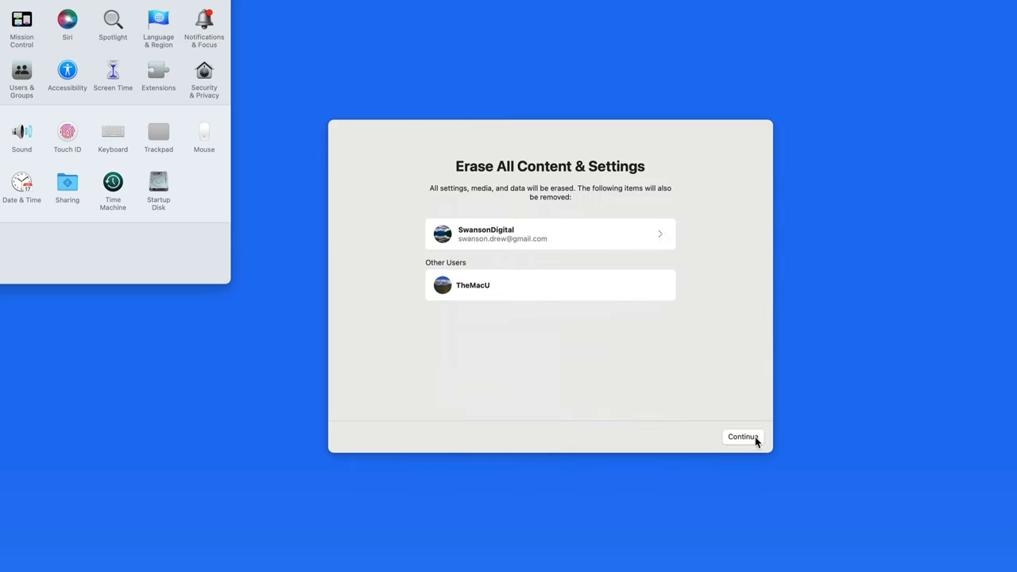
- Continue from the erase summary to the Apple ID sign-out password field
left_click(741, 436)
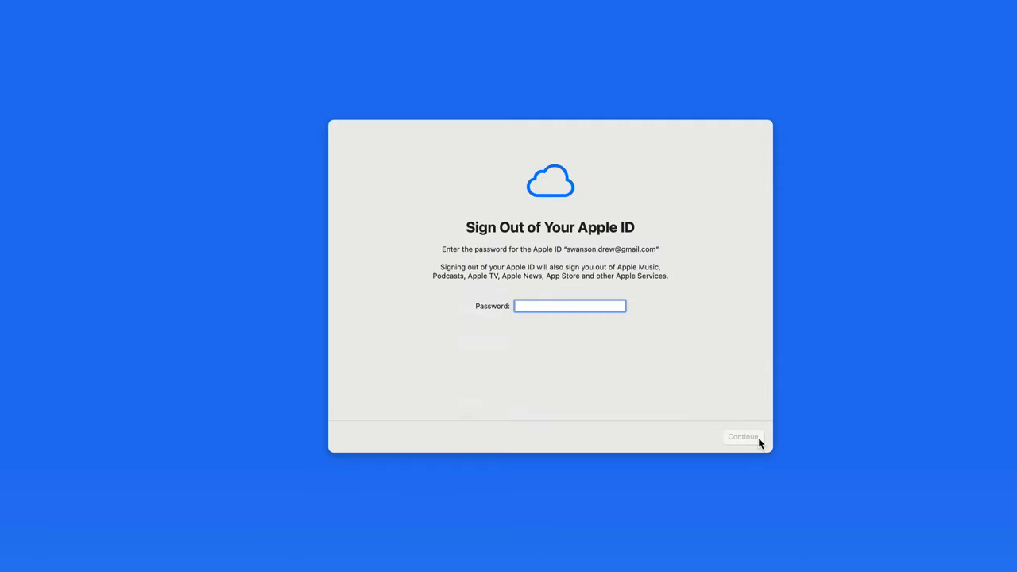
left_click(569, 305)
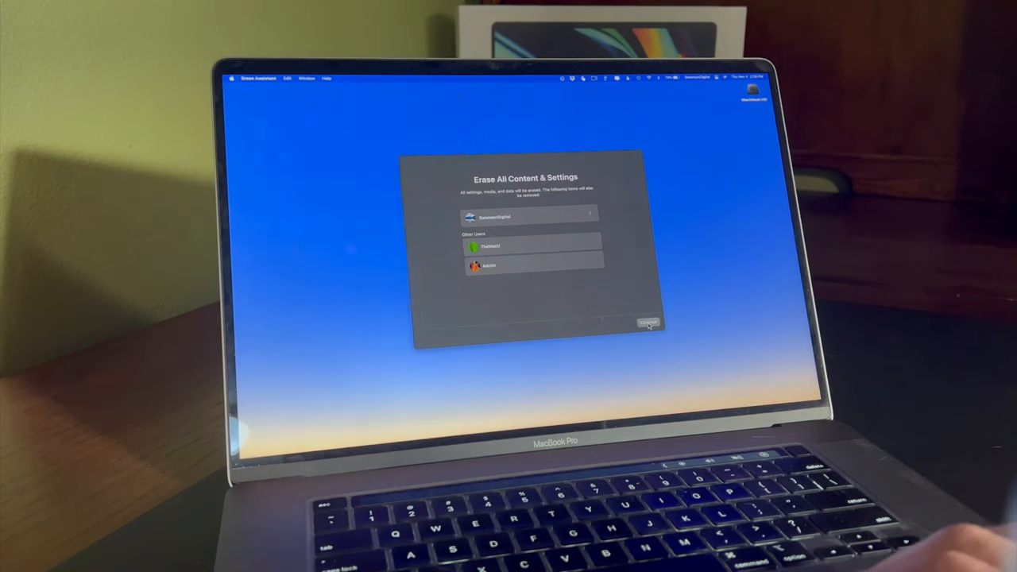
- Continue past the MacBook's account summary to proceed with the reset
left_click(647, 324)
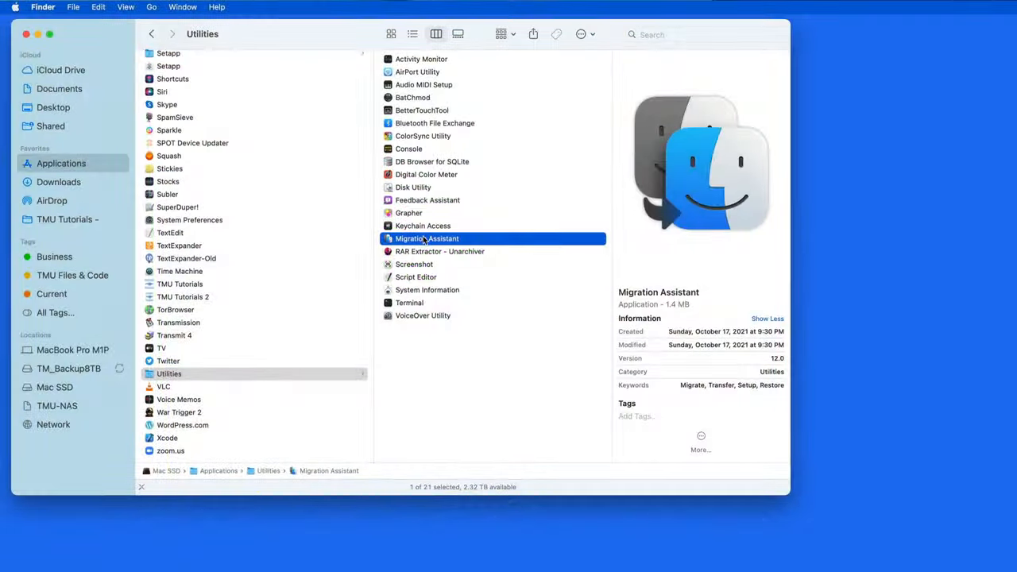
mouse_move(499, 244)
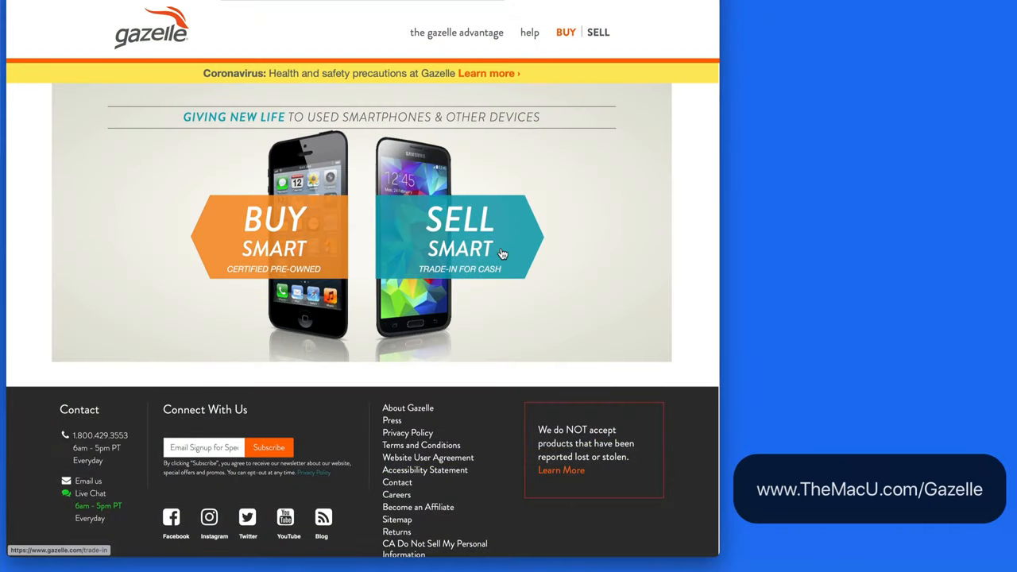
- Open Gazelle's Sell Smart trade-in page and scroll down to Sell MacBook
left_click(459, 231)
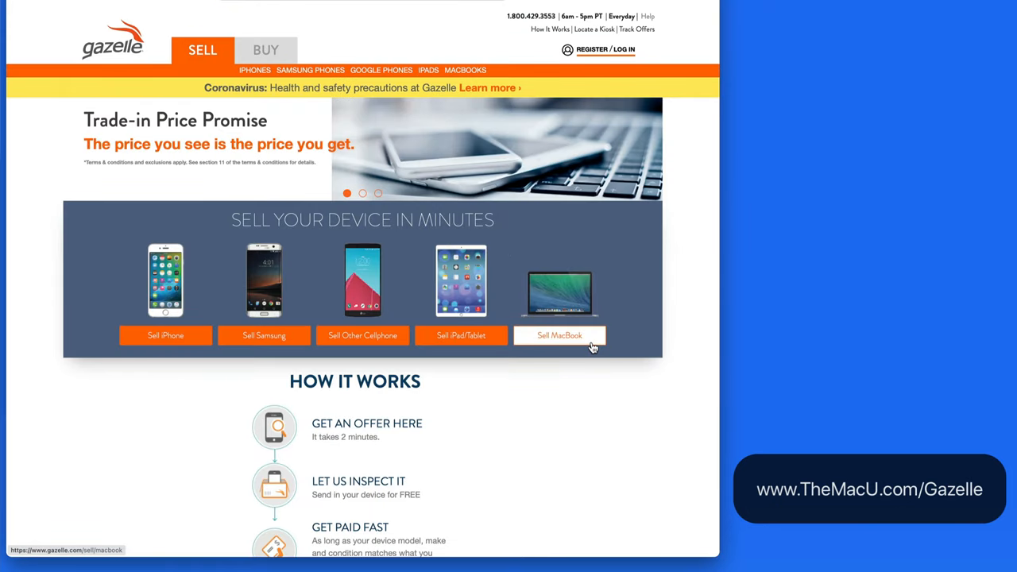
scroll("down", 3)
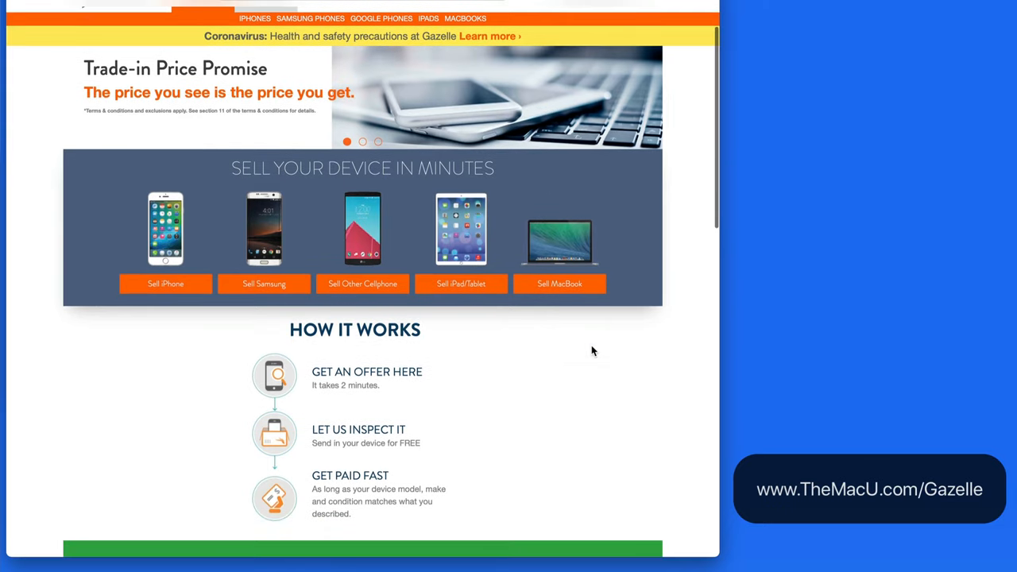